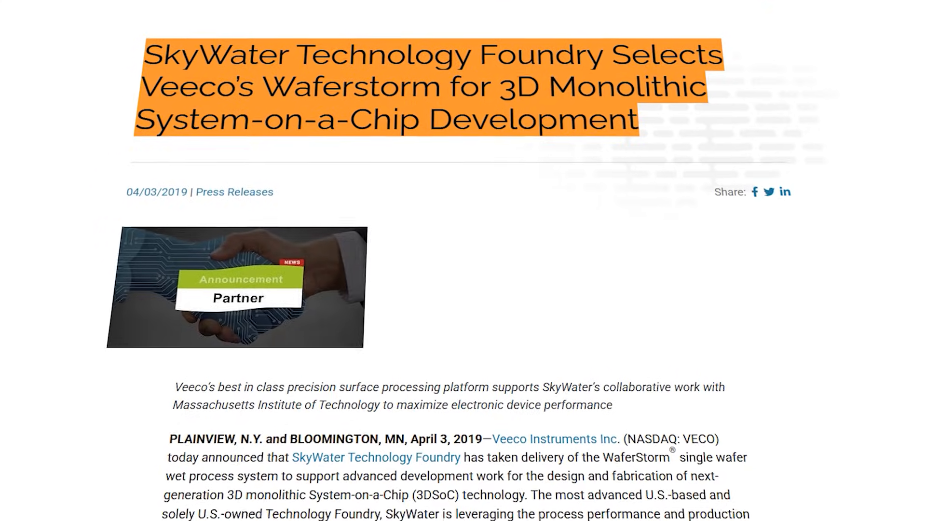
scroll(down, 3)
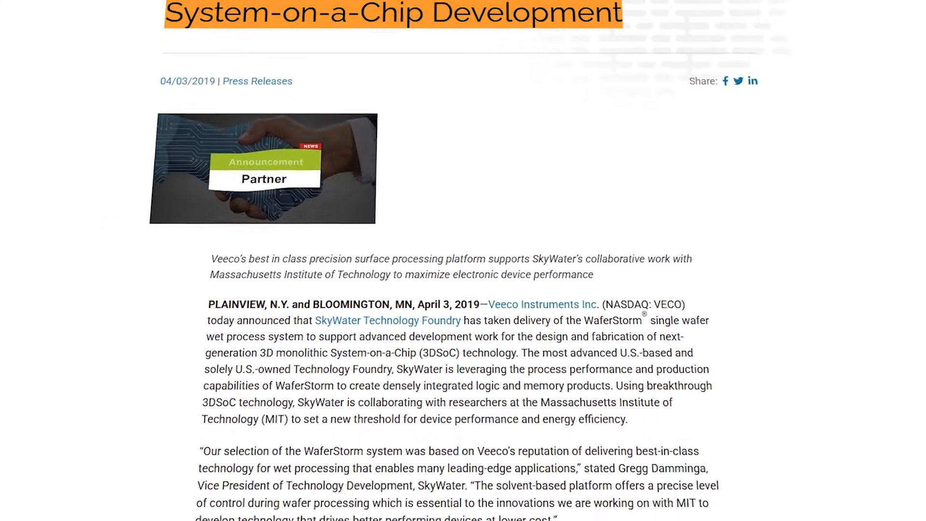
scroll(down, 3)
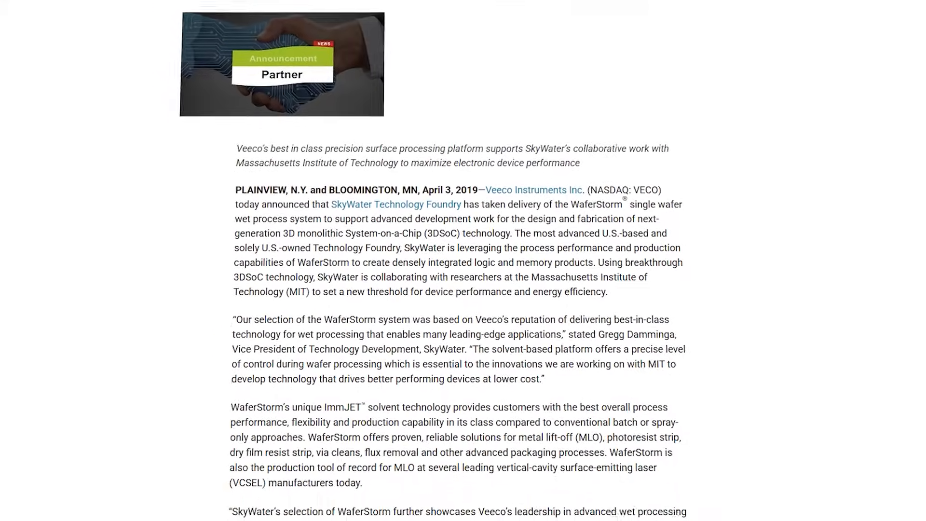